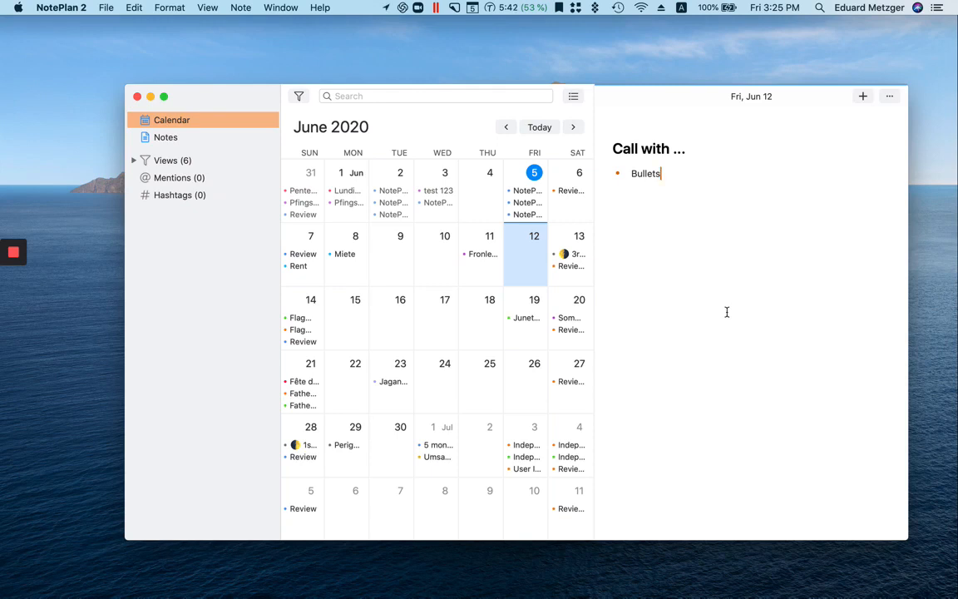
{"action": "mouse_move", "coordinate": [706, 386]}
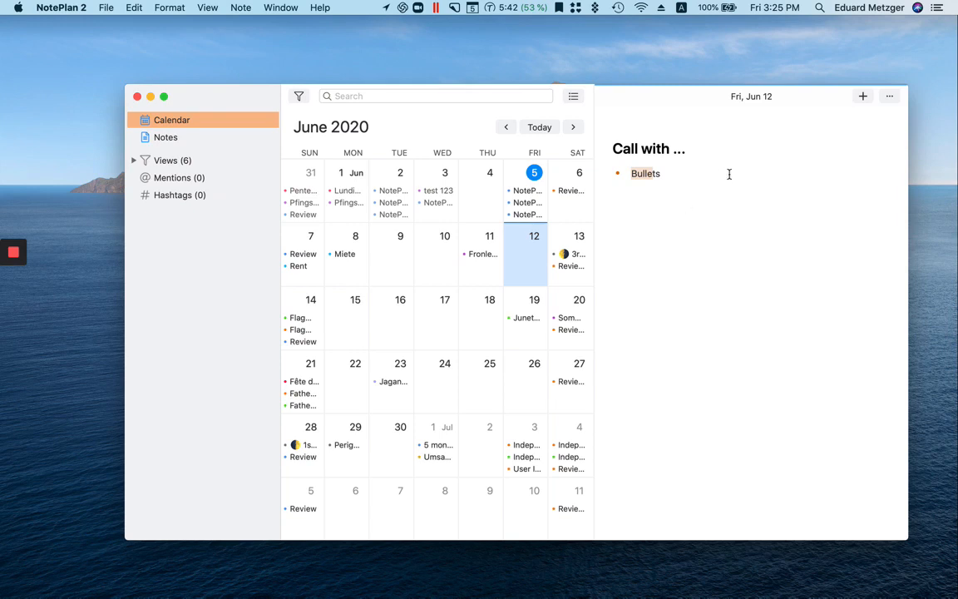
{"action": "mouse_move", "coordinate": [660, 214]}
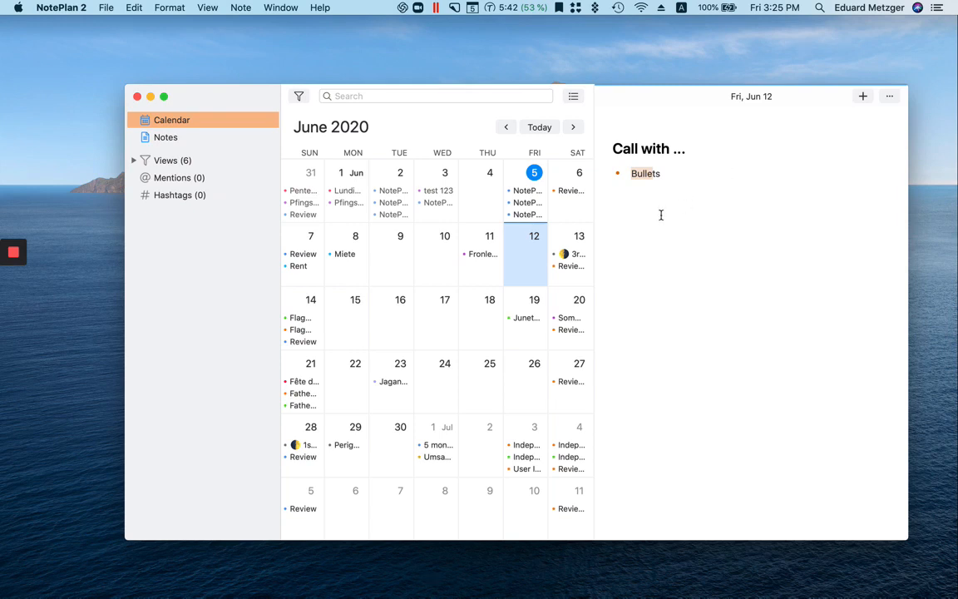
{"action": "mouse_move", "coordinate": [732, 323]}
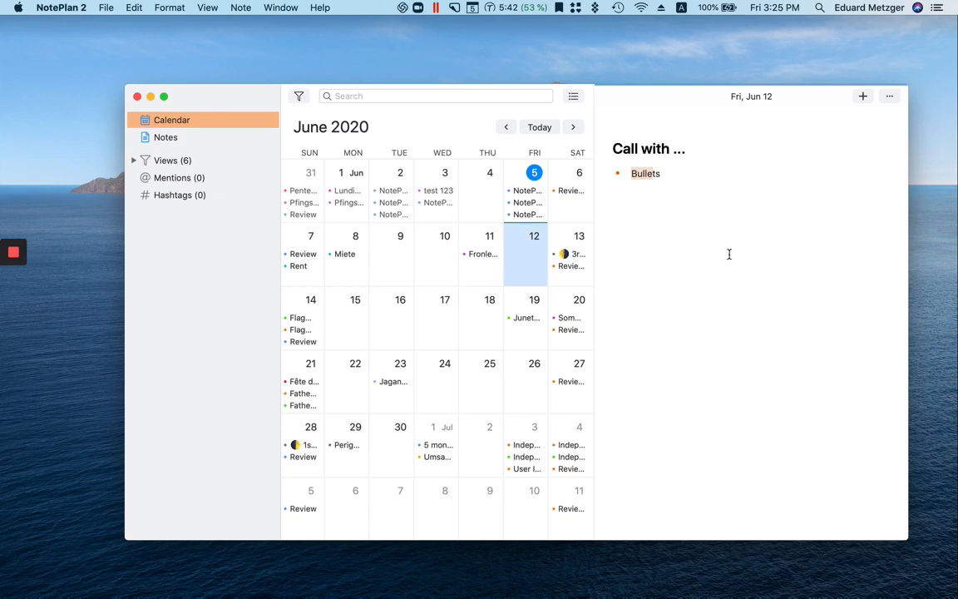
{"action": "mouse_move", "coordinate": [479, 254]}
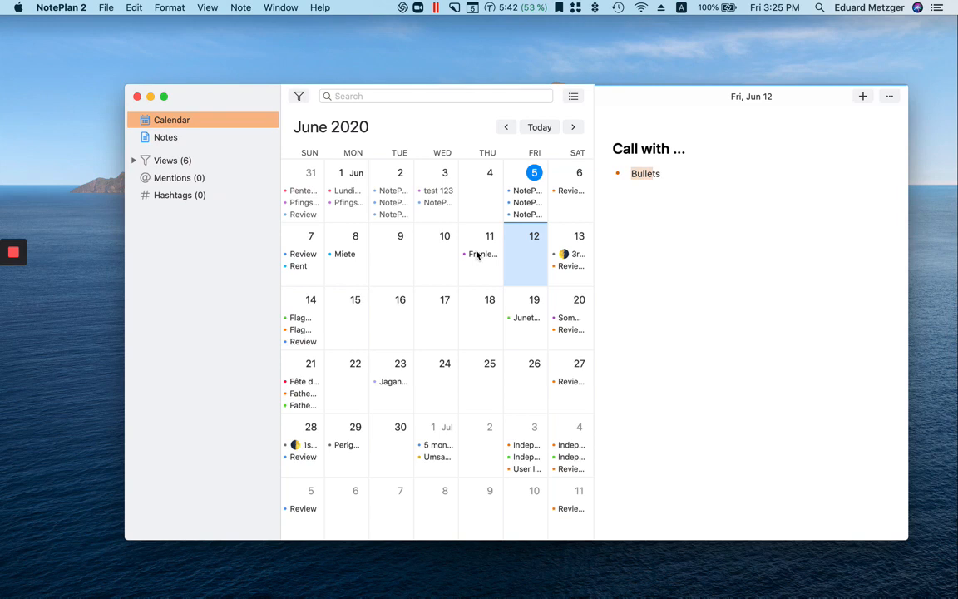
{"action": "mouse_move", "coordinate": [371, 268]}
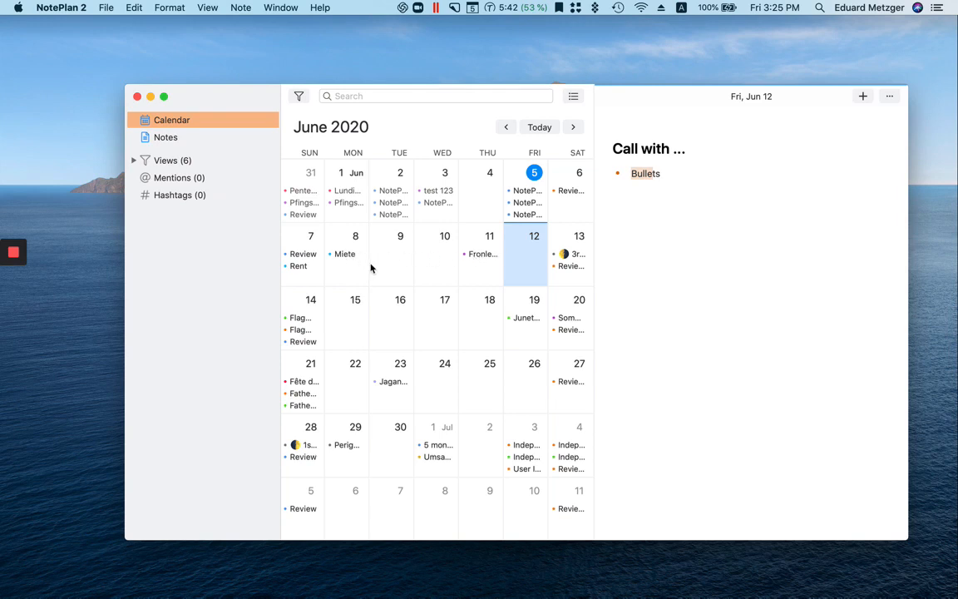
{"action": "mouse_move", "coordinate": [439, 259]}
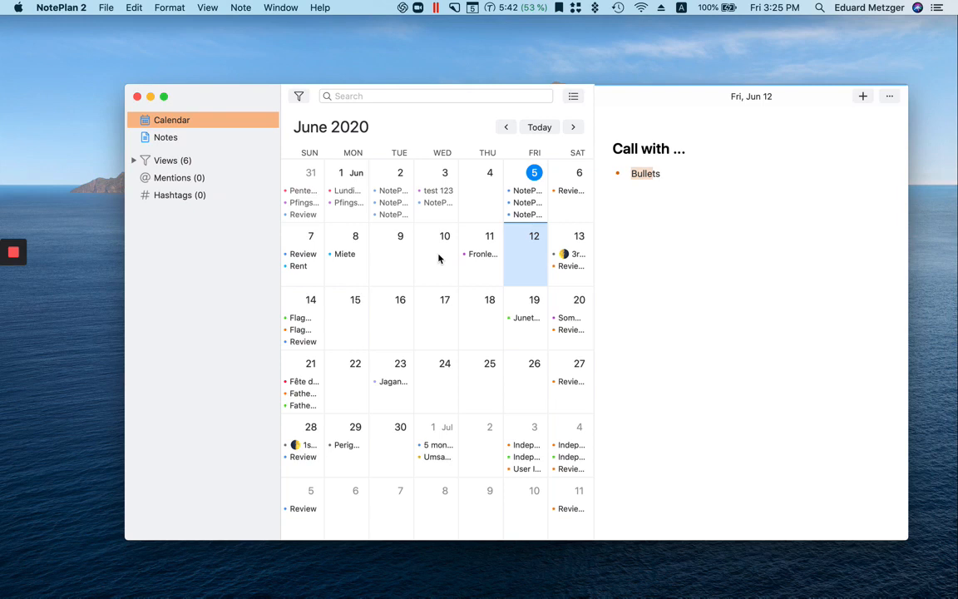
{"action": "mouse_move", "coordinate": [606, 317]}
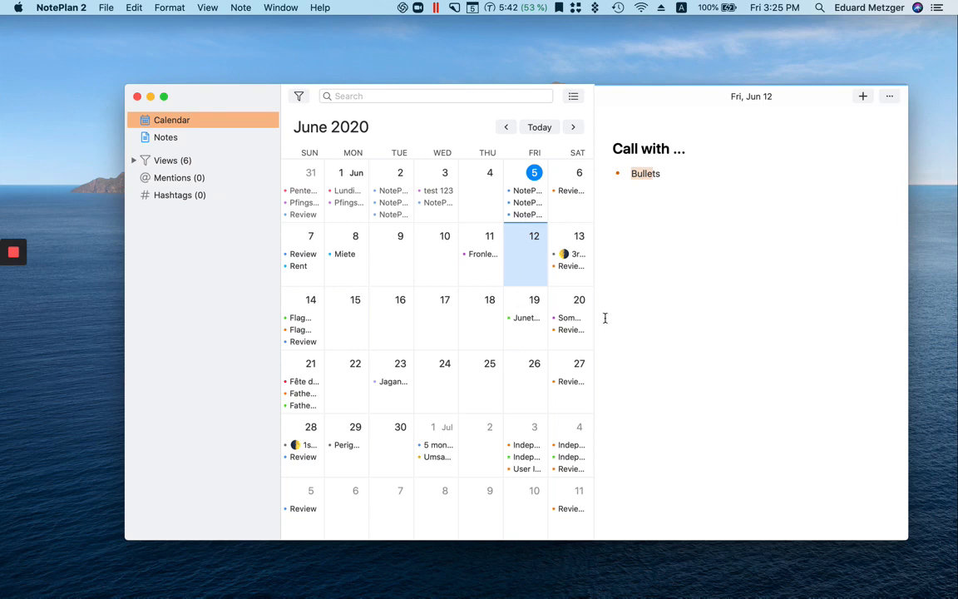
{"action": "mouse_move", "coordinate": [193, 138]}
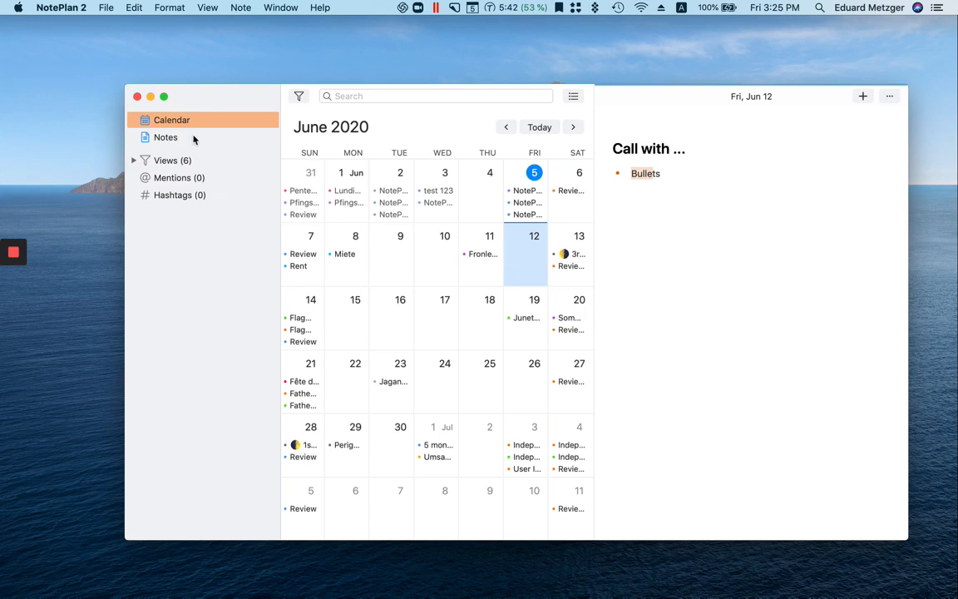
Step: Leave the calendar for the notes list and review the All Hands Meeting note's 05/06/2020 and 12/06/2020 sections
{"action": "left_click", "coordinate": [167, 136]}
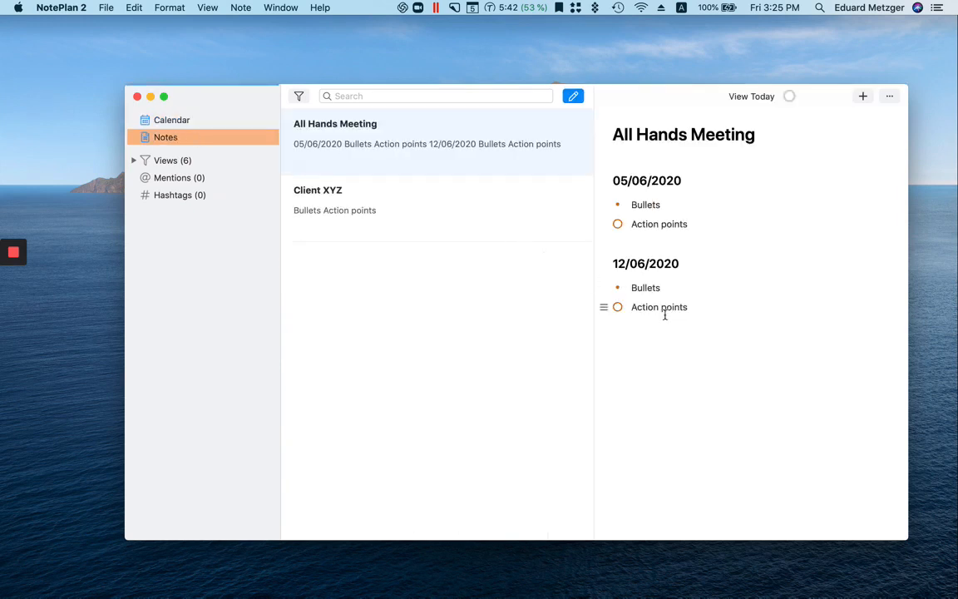
{"action": "mouse_move", "coordinate": [732, 283]}
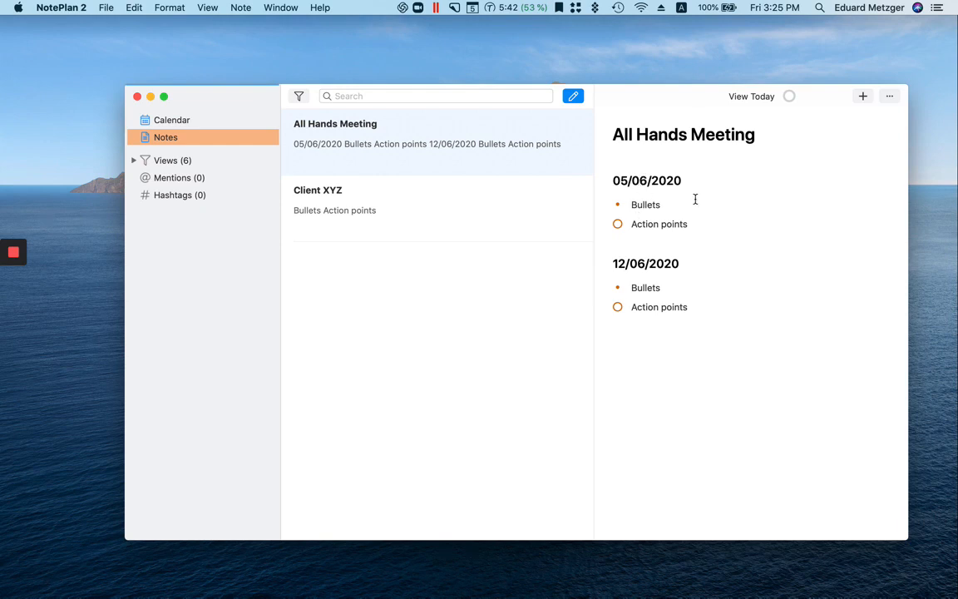
{"action": "mouse_move", "coordinate": [529, 173]}
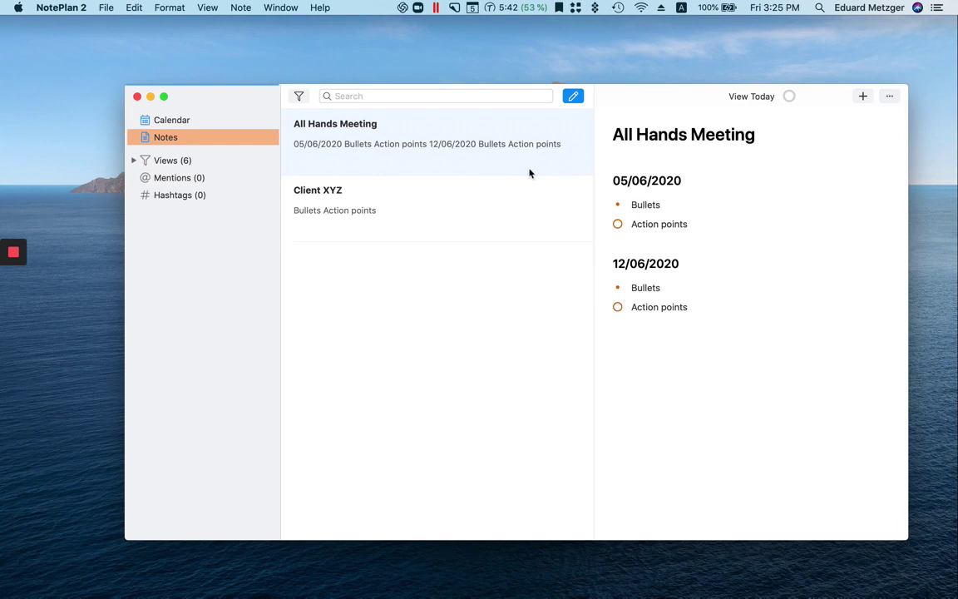
{"action": "left_click", "coordinate": [683, 180]}
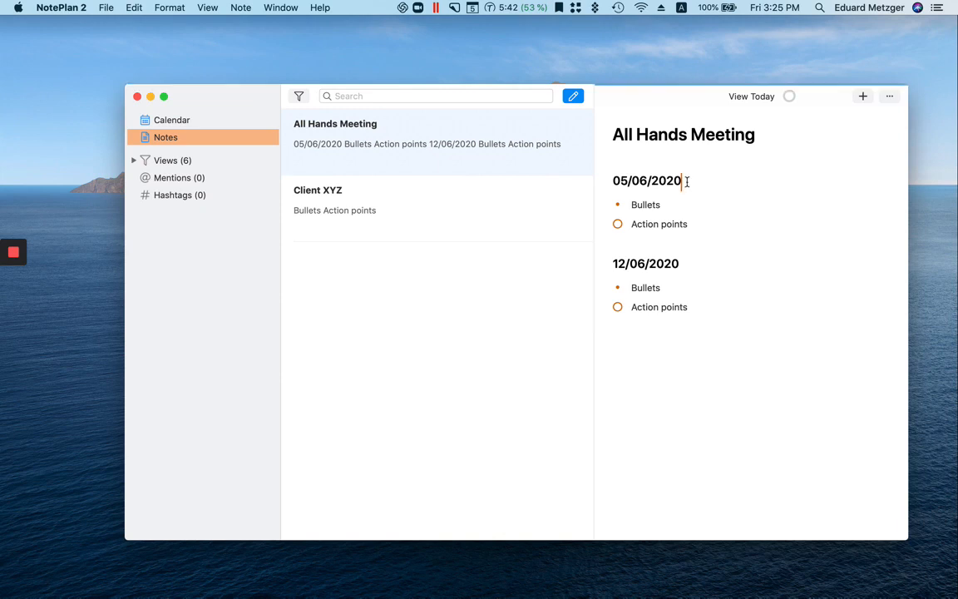
{"action": "double_click", "coordinate": [646, 180]}
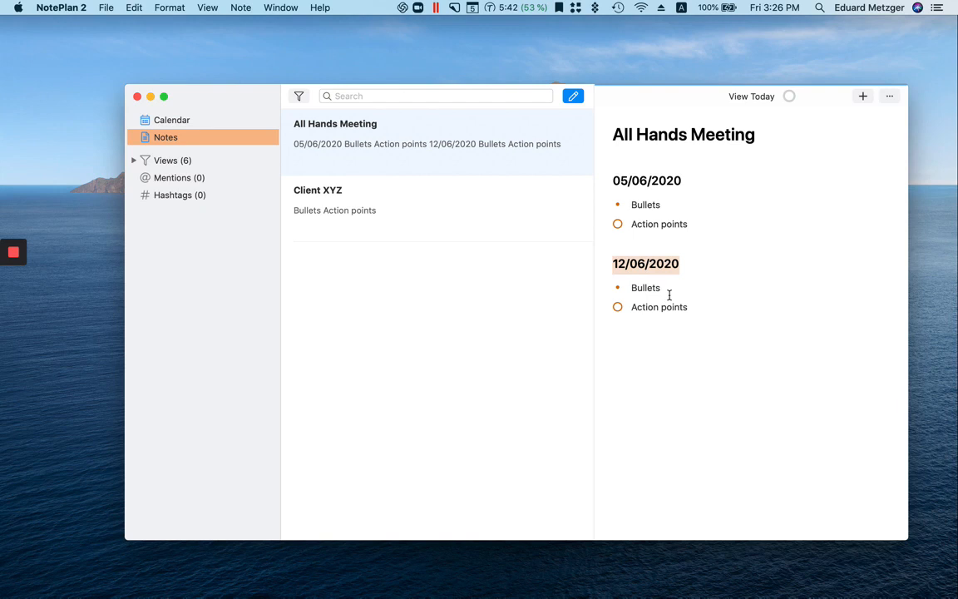
{"action": "left_click", "coordinate": [646, 286]}
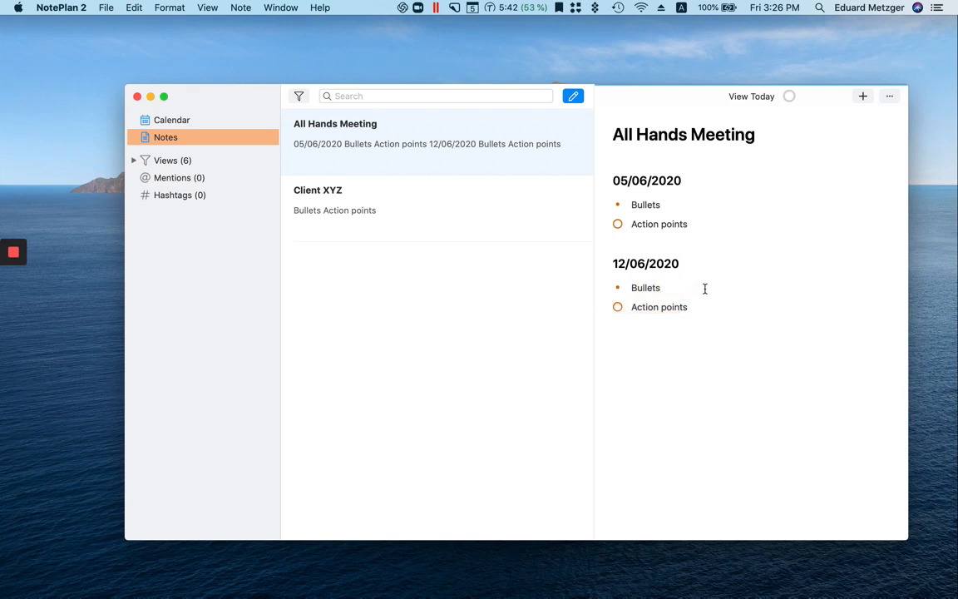
{"action": "left_click", "coordinate": [662, 287]}
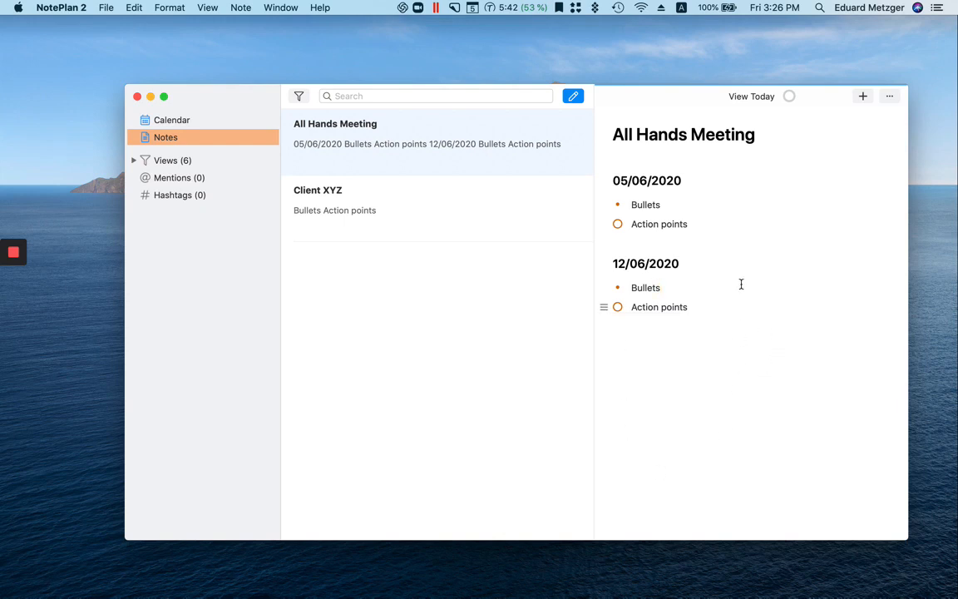
{"action": "mouse_move", "coordinate": [732, 326]}
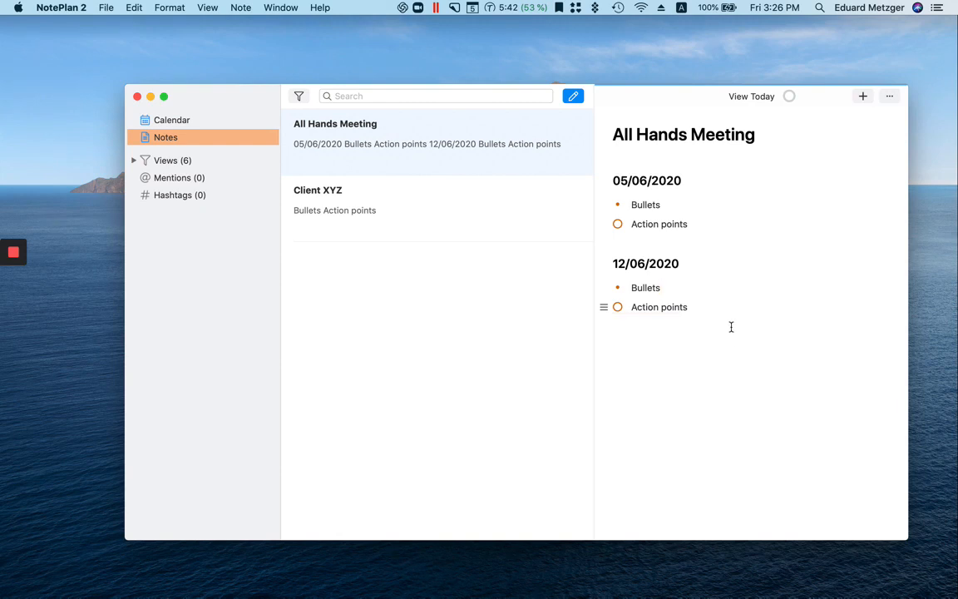
{"action": "left_click", "coordinate": [662, 286]}
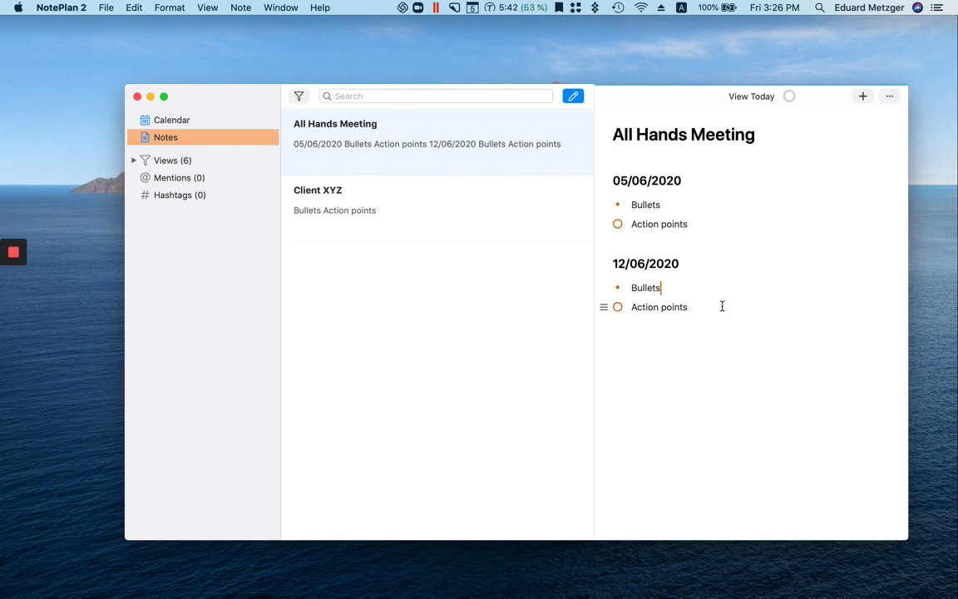
Step: Switch to the Client XYZ note and bring up the Schedule popover for its Action points task
{"action": "left_click", "coordinate": [317, 199]}
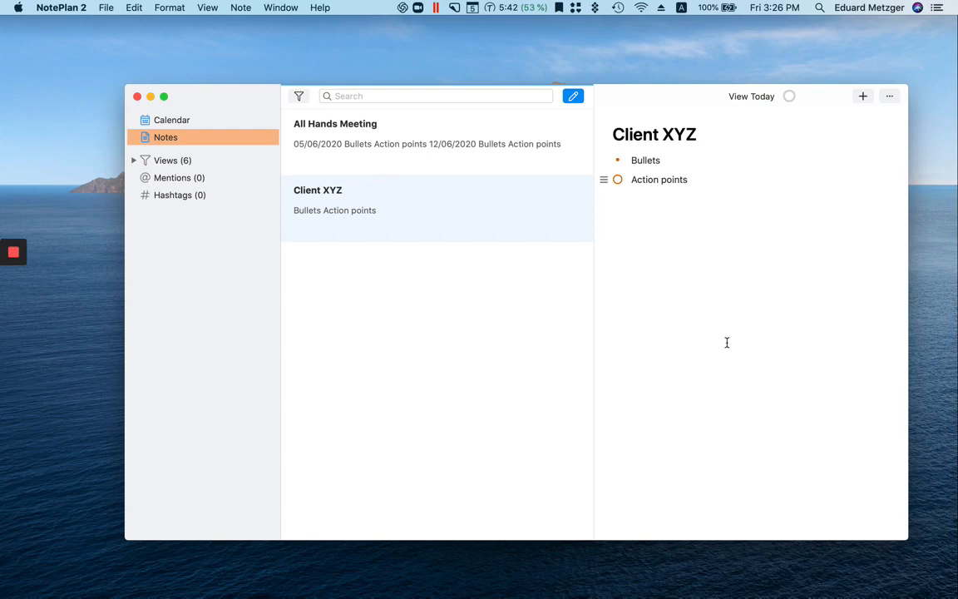
{"action": "mouse_move", "coordinate": [665, 277]}
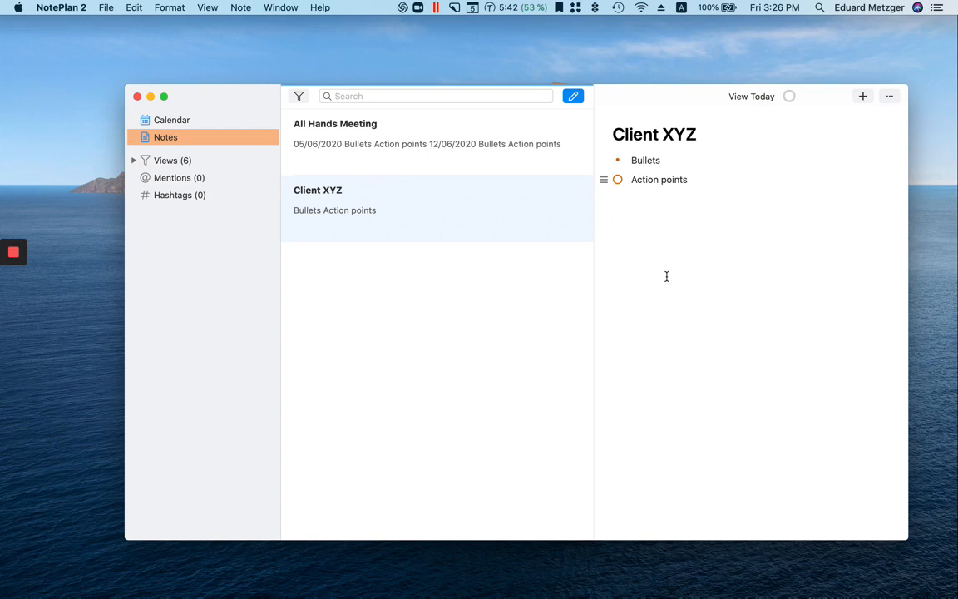
{"action": "mouse_move", "coordinate": [716, 293]}
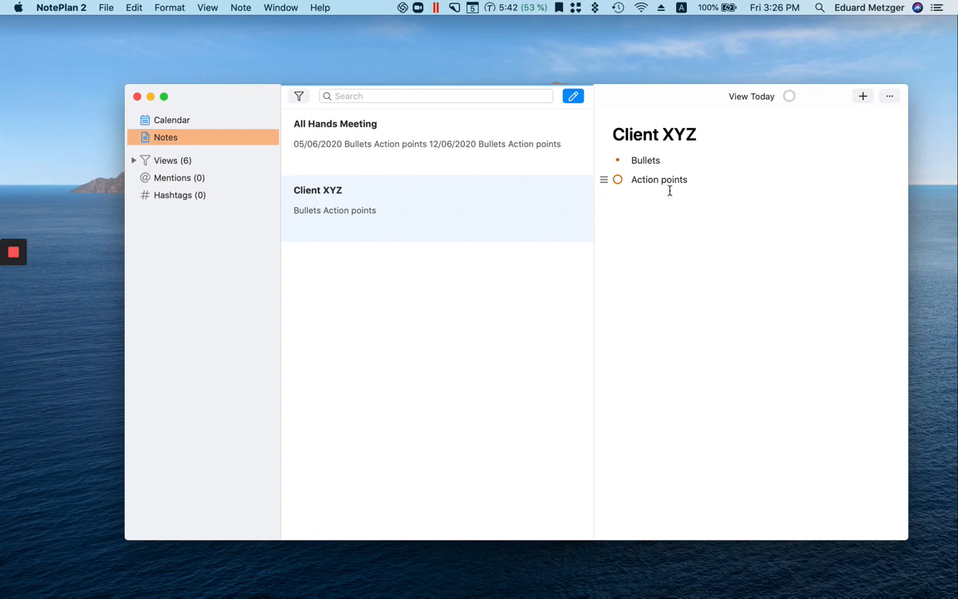
{"action": "mouse_move", "coordinate": [745, 286]}
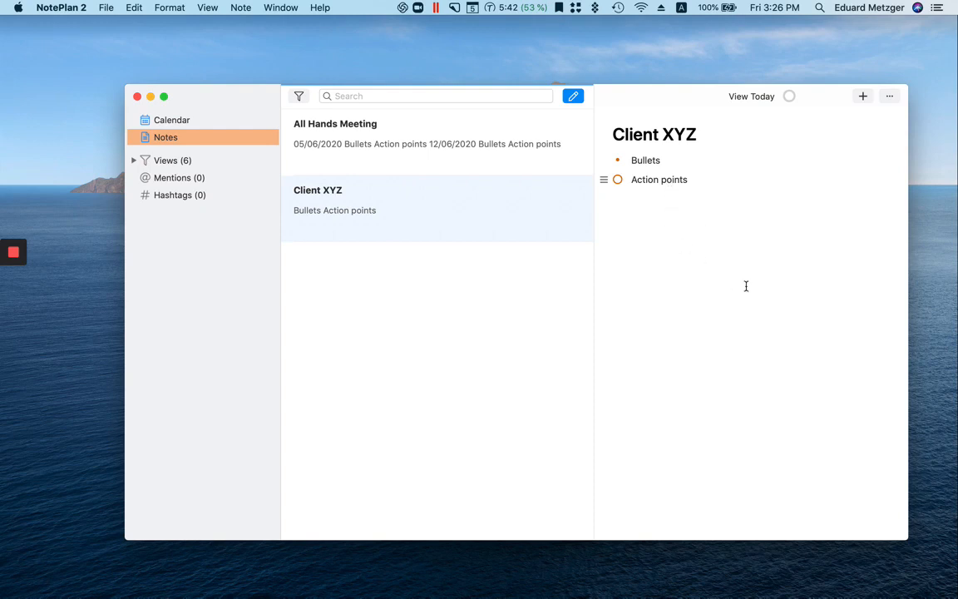
{"action": "mouse_move", "coordinate": [714, 268]}
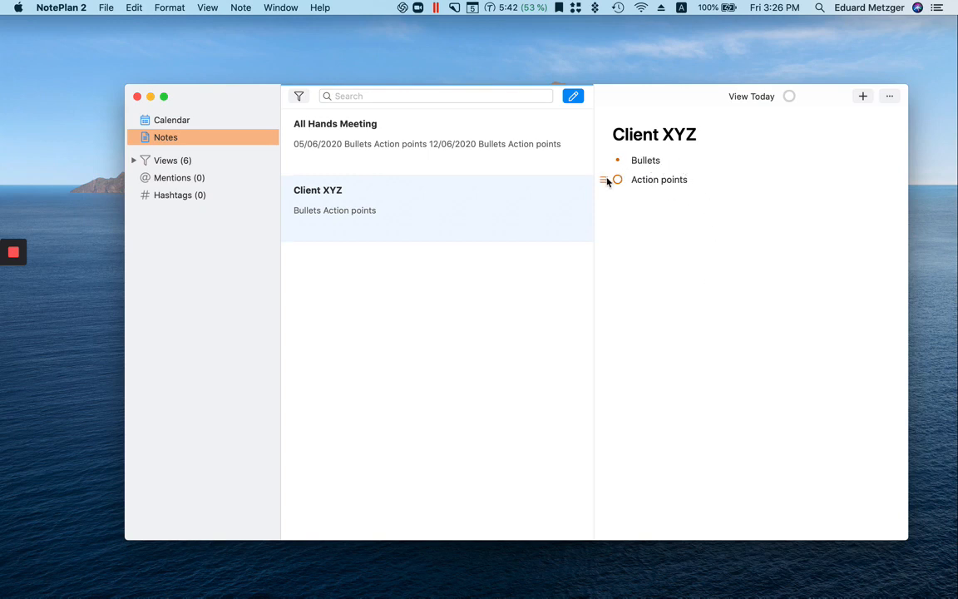
{"action": "left_click", "coordinate": [606, 180]}
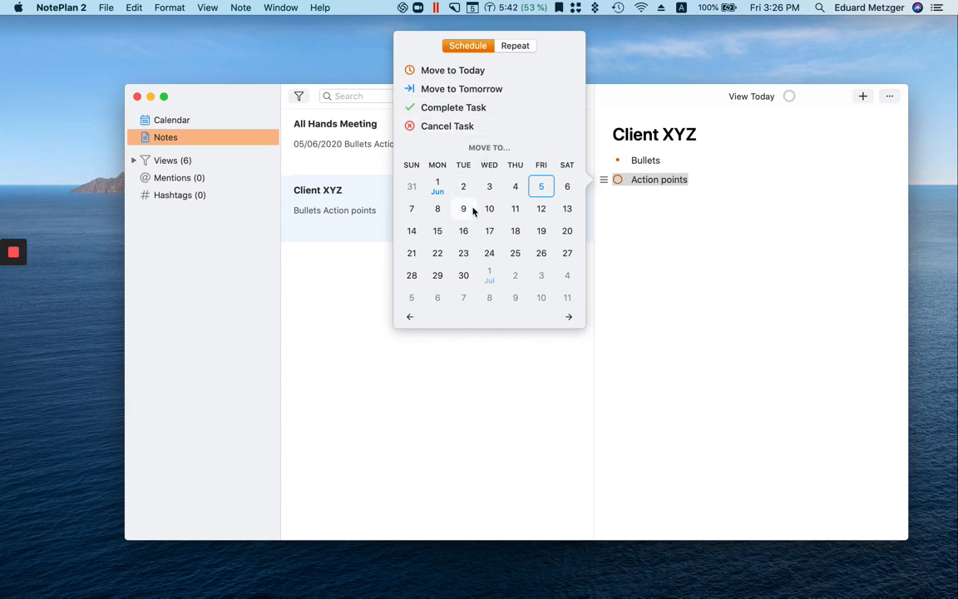